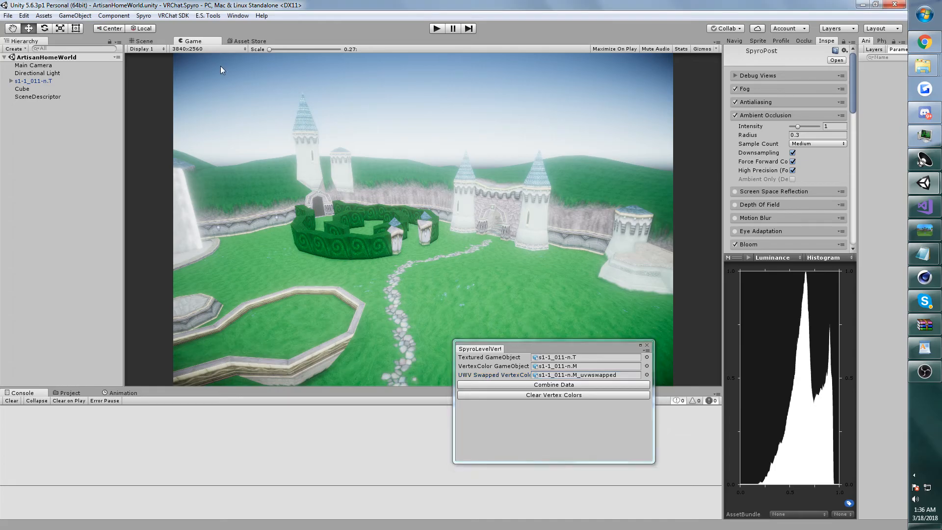
# Switch from the Game preview to the editable Scene view of the level
pyautogui.click(142, 42)
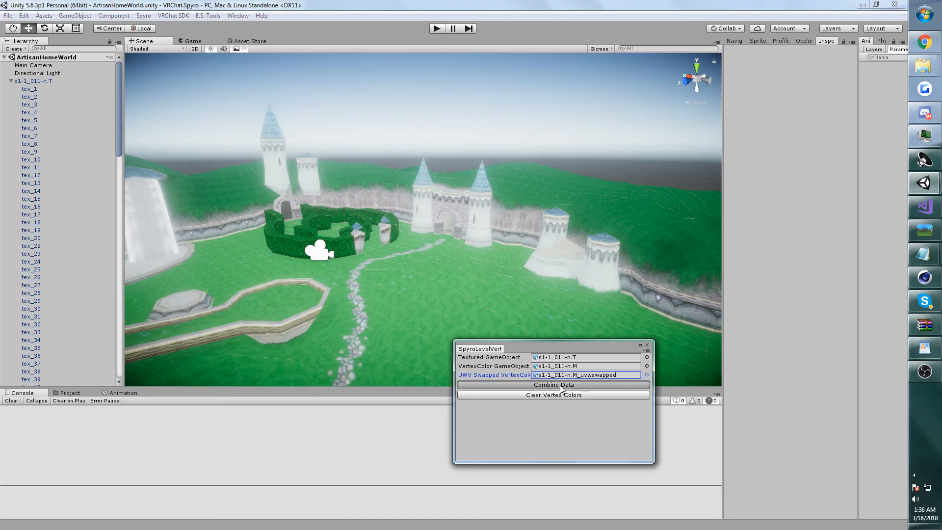
# Run Combine Data to apply vertex colours to all tex parts, then enter Play mode
pyautogui.click(552, 384)
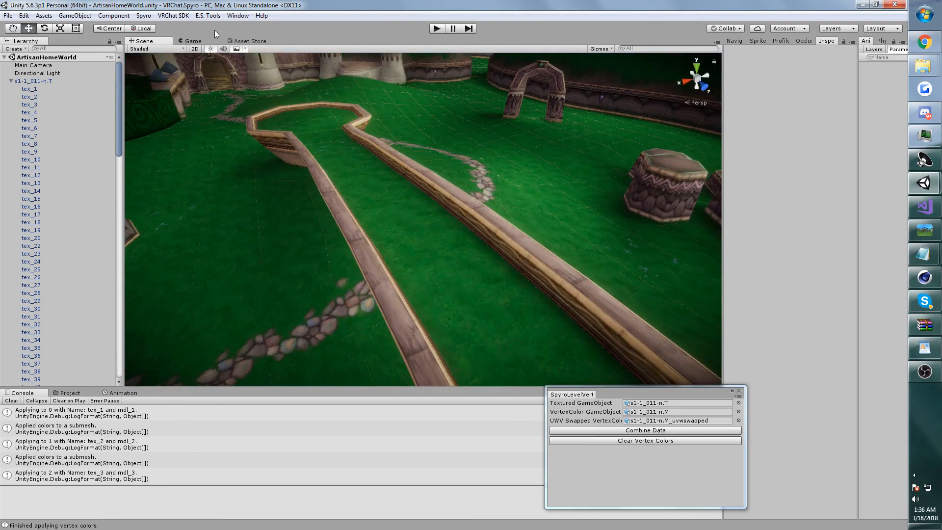
pyautogui.click(435, 29)
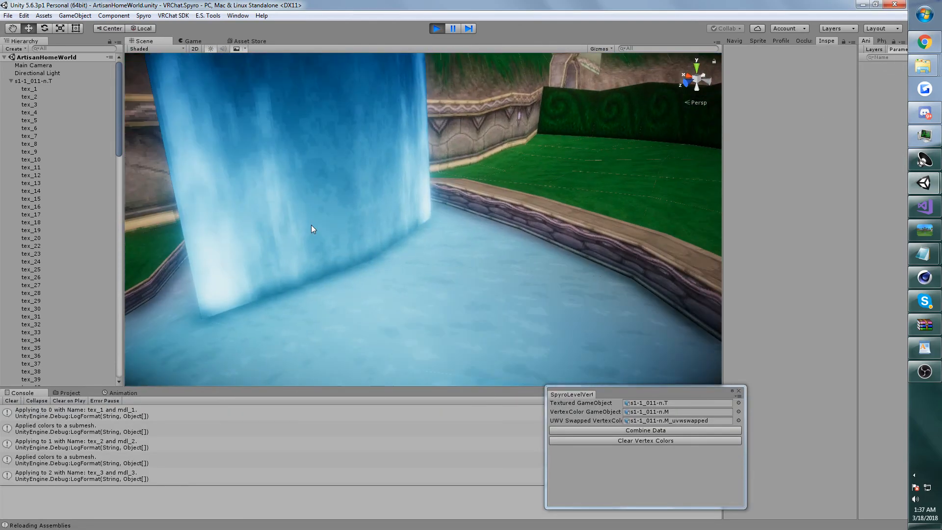
# Select the water pool mesh tex_2 to show its Mesh Renderer settings in the Inspector
pyautogui.click(30, 97)
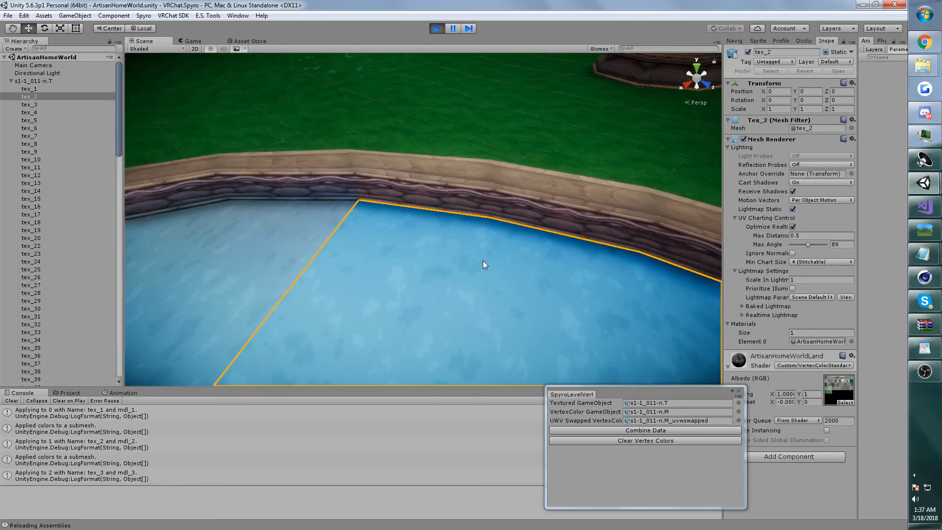
pyautogui.click(28, 119)
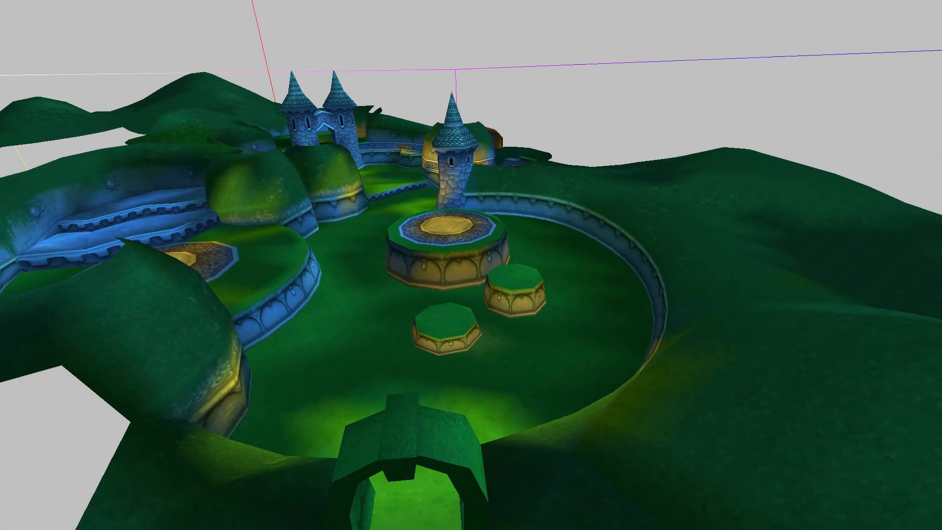
pyautogui.press('alt+tab')
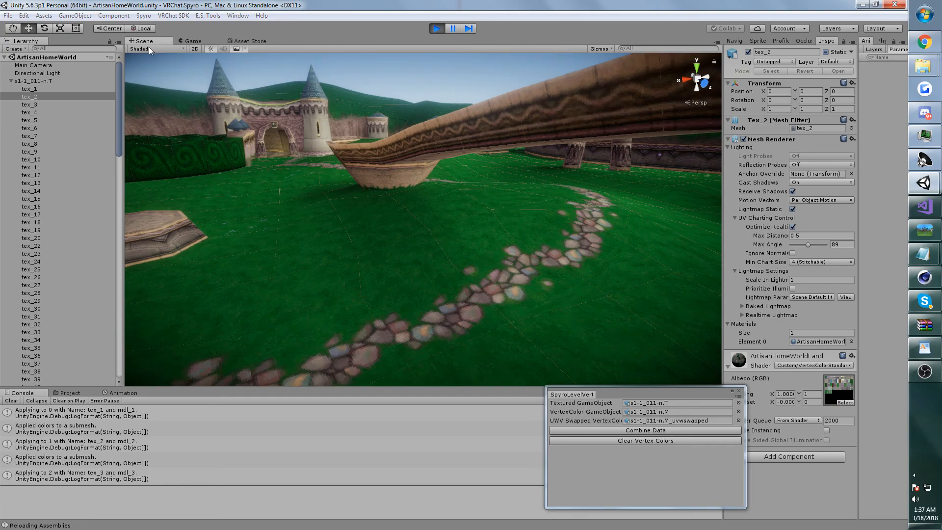
# View the Baked Lightmap draw mode to check shadows under the bridge, then return to Shaded
pyautogui.click(142, 49)
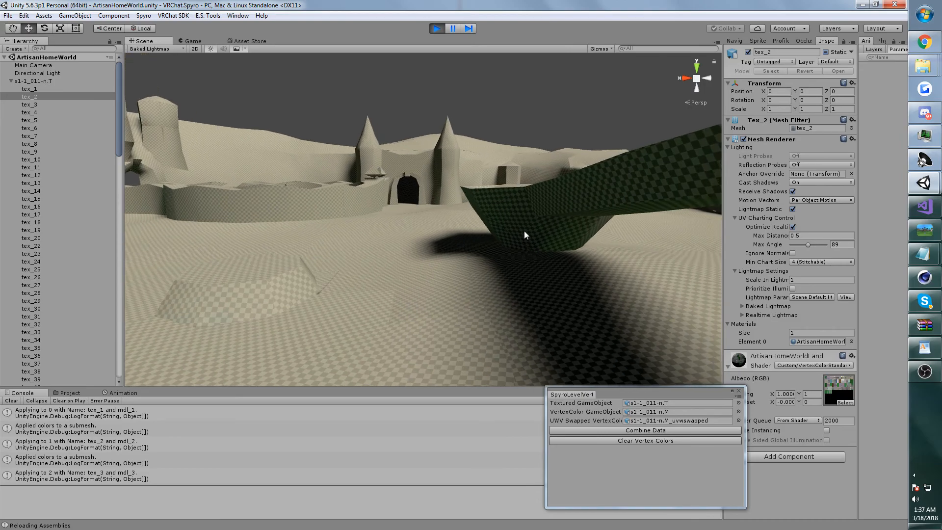
pyautogui.moveTo(526, 235); pyautogui.dragTo(336, 249)
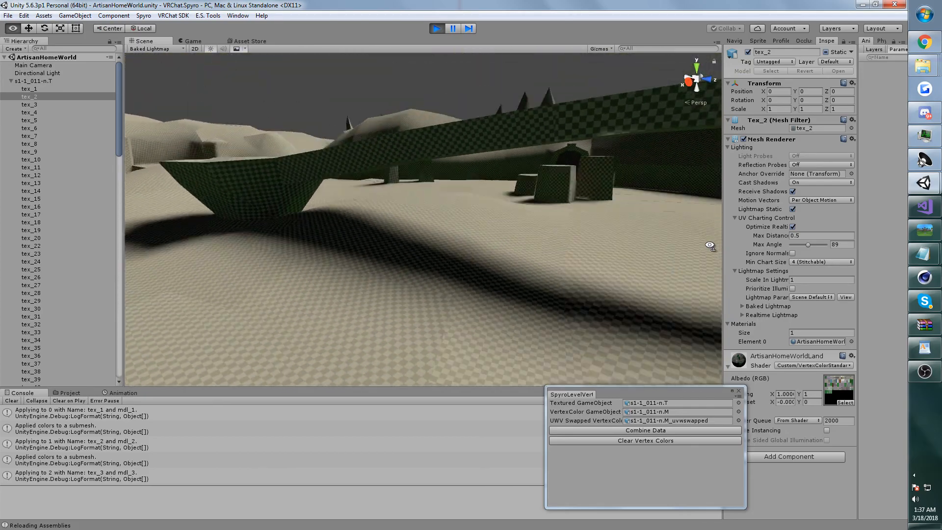
pyautogui.click(154, 49)
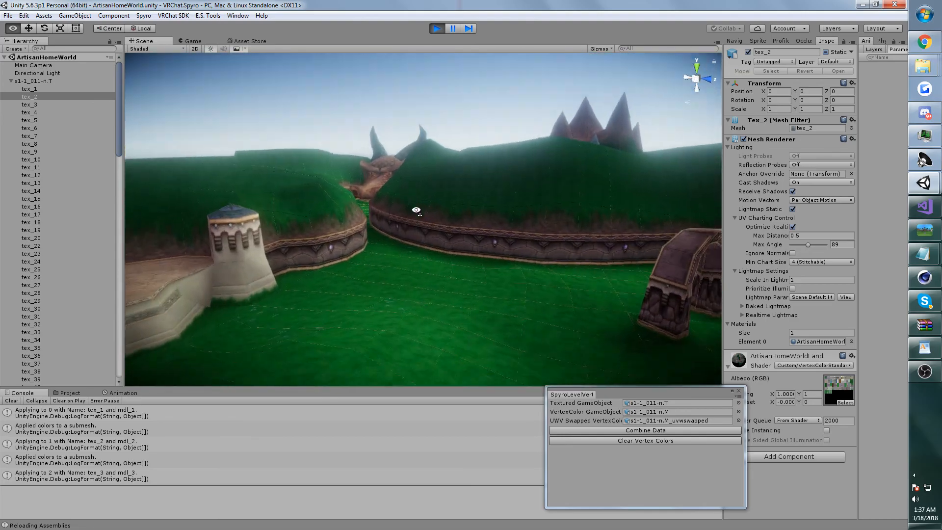
pyautogui.click(192, 42)
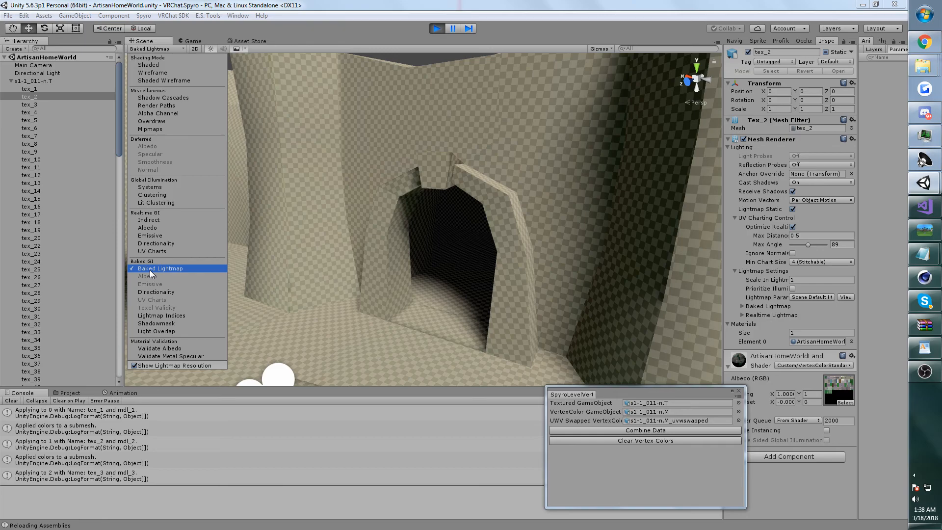
# Choose a draw mode and run Combine Data again to reapply the vertex colours
pyautogui.click(193, 41)
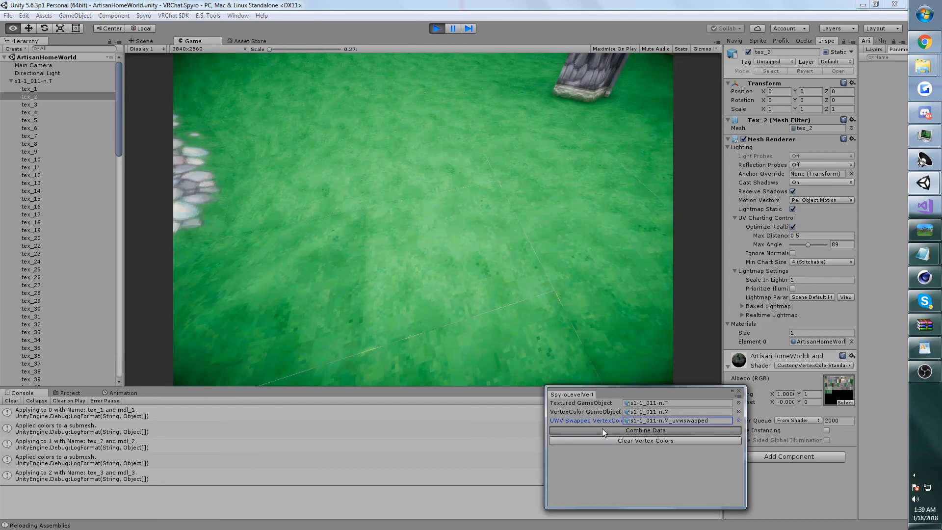
pyautogui.click(646, 430)
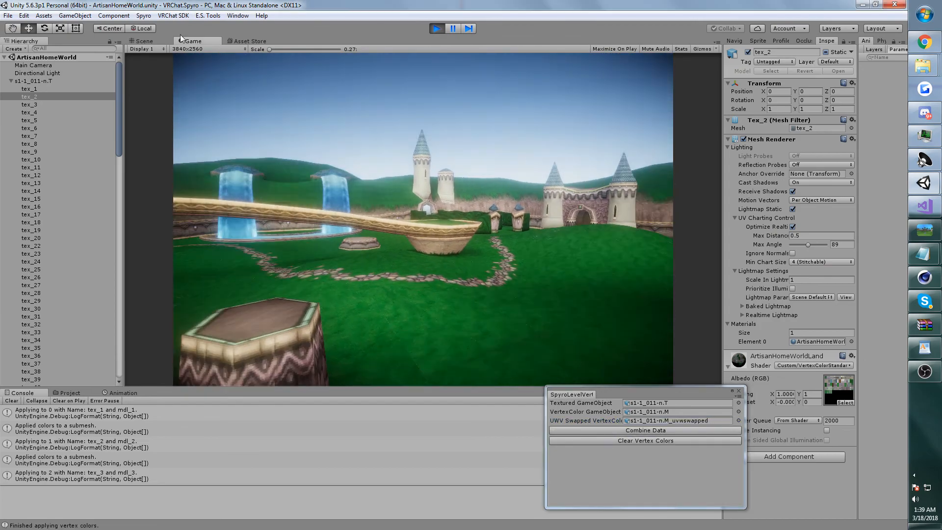